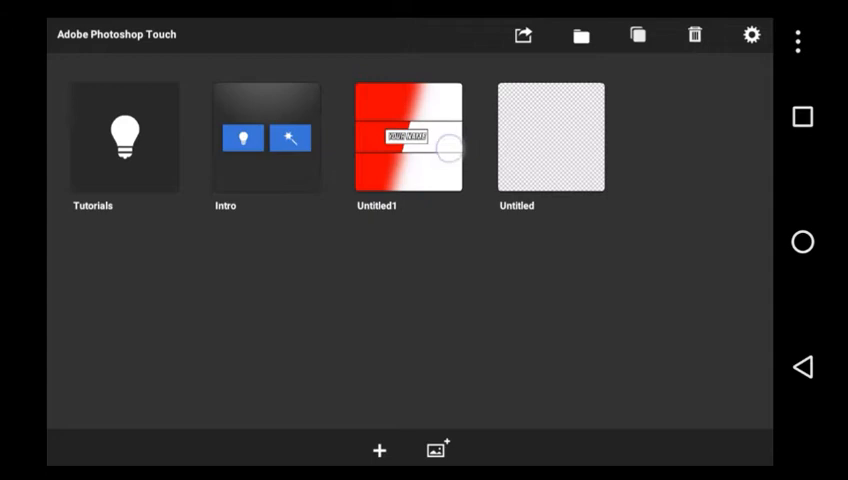
Open the Untitled1 red-and-white banner project from the gallery
left_click(408, 136)
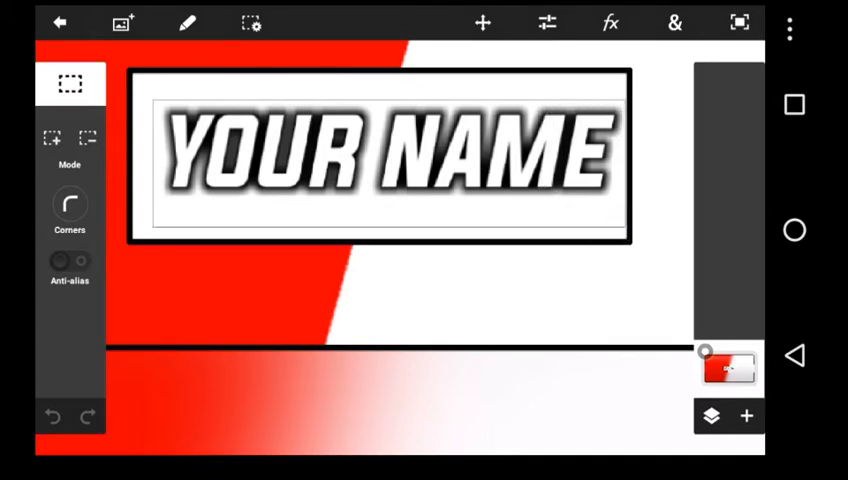
Fill the selected YOUR NAME area with solid white via Fill & Stroke
left_click(68, 84)
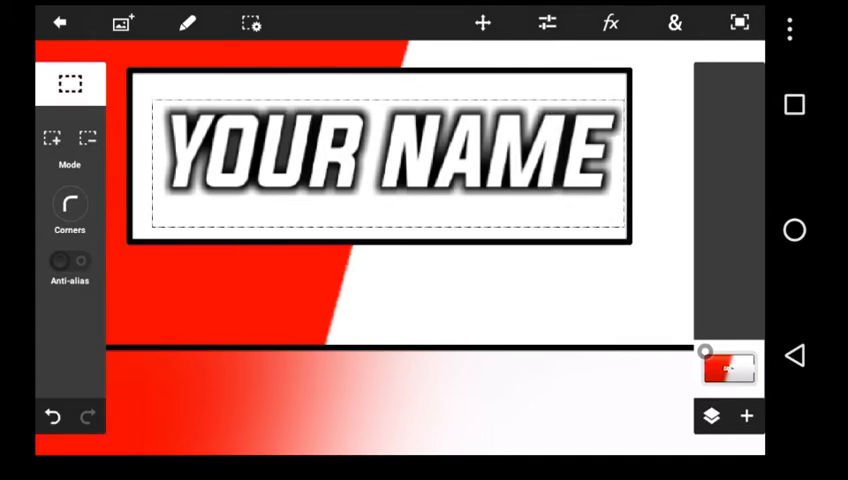
left_click(674, 22)
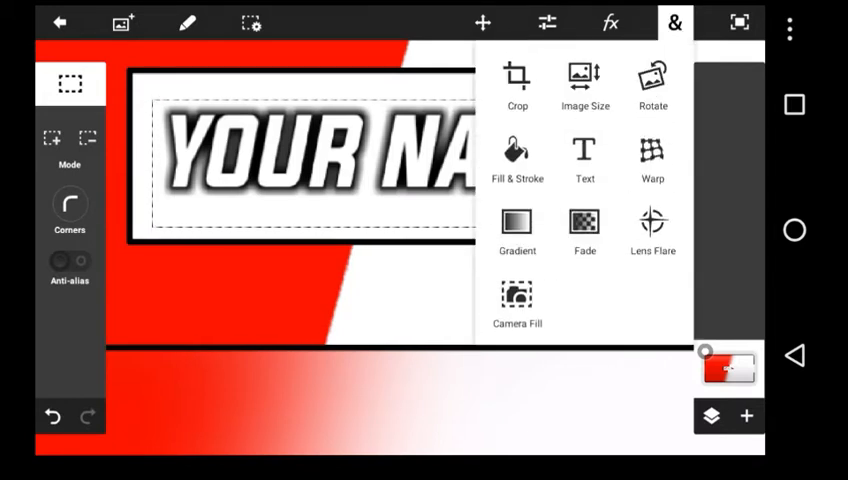
left_click(516, 160)
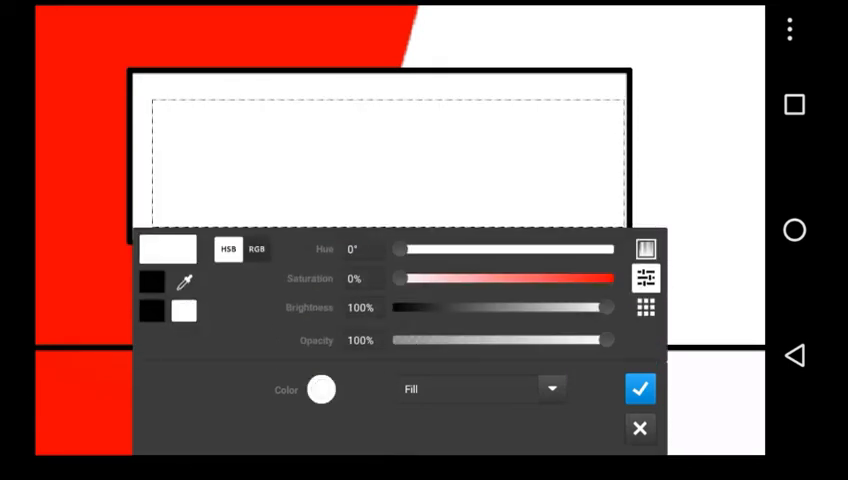
left_click(640, 388)
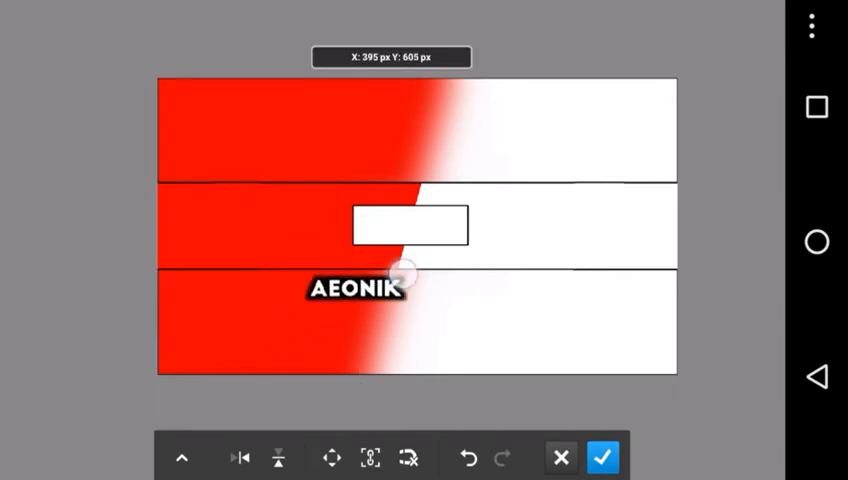
Move the AEONIK text into the white box and confirm its position
left_click_drag(356, 288, 408, 224)
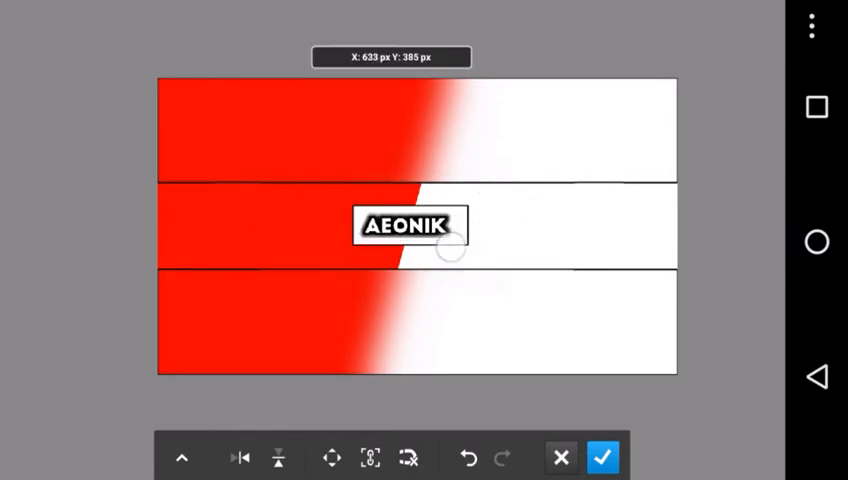
left_click(602, 456)
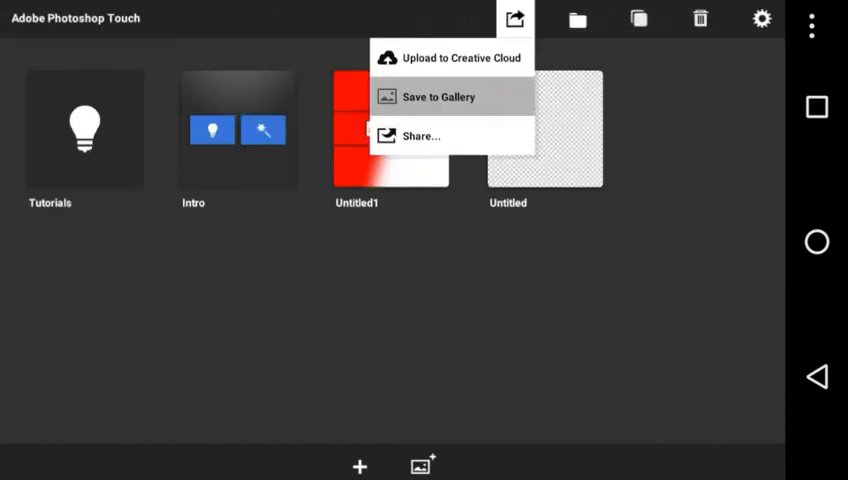
Choose Save to Gallery for the banner with PNG as the format
left_click(434, 96)
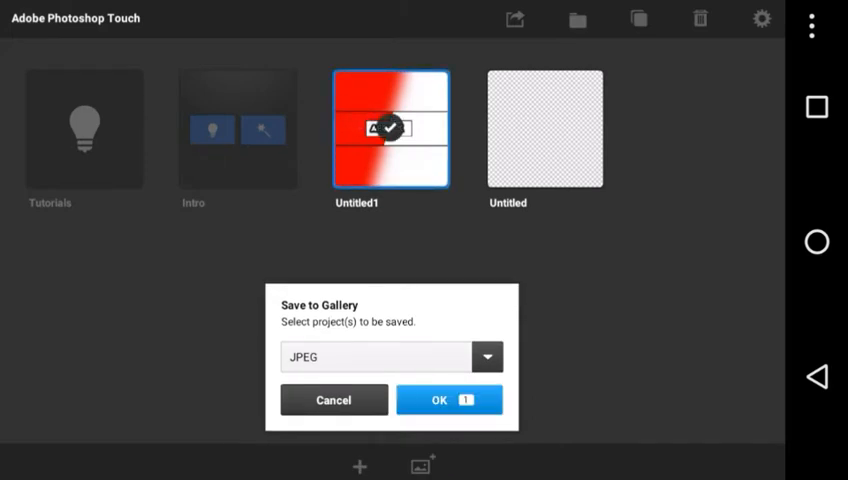
left_click(390, 356)
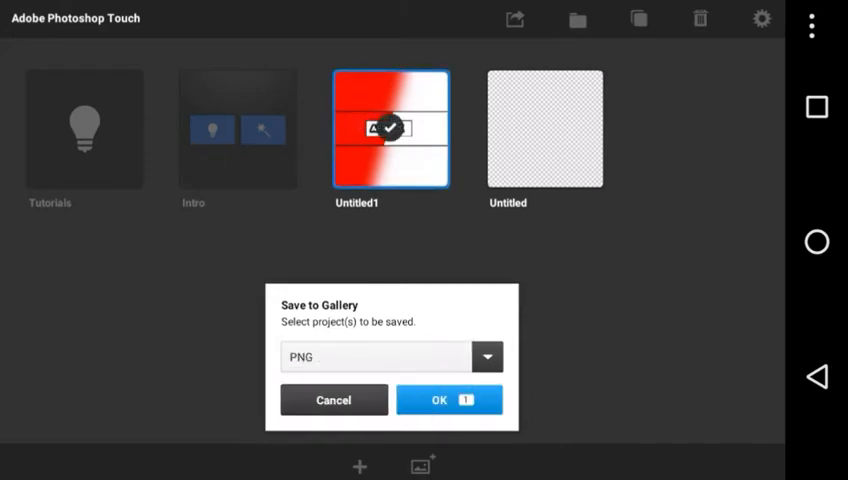